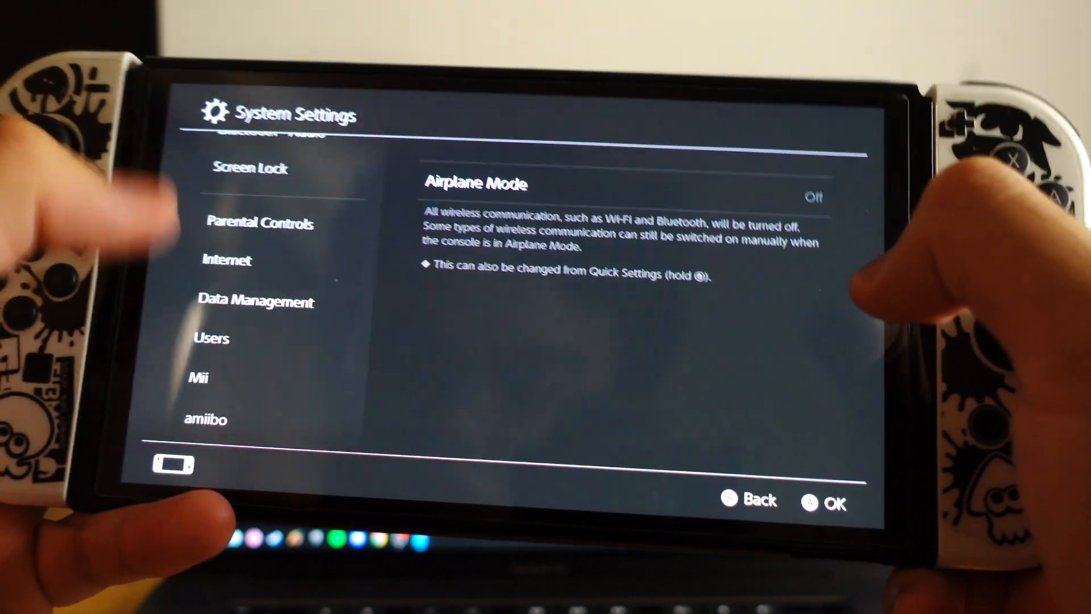
Go to Data Management and choose Manage Screenshots and Videos on the Switch
left_click(255, 301)
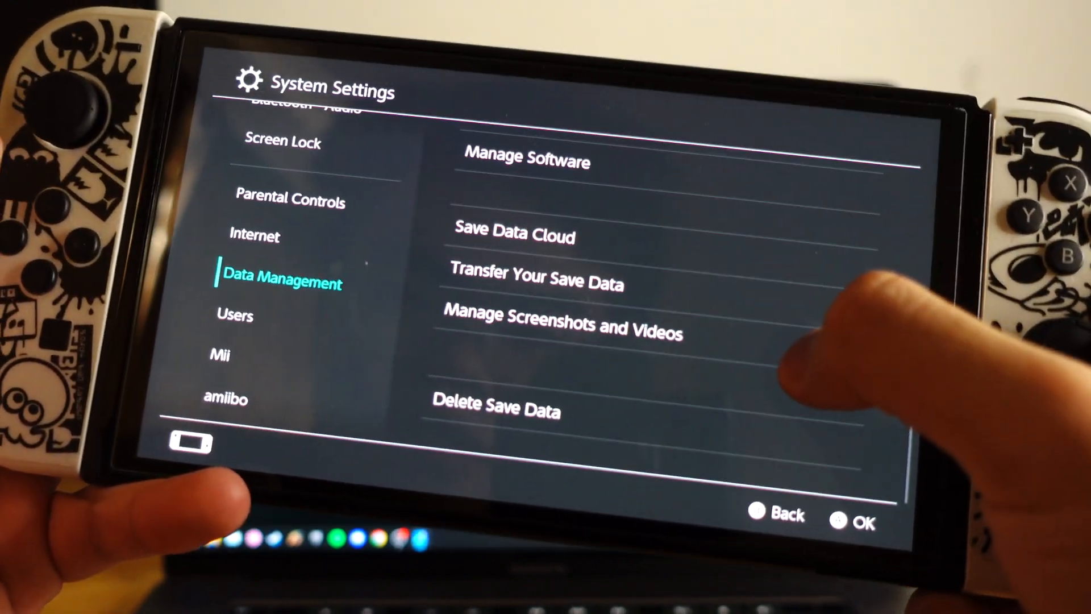
left_click(564, 326)
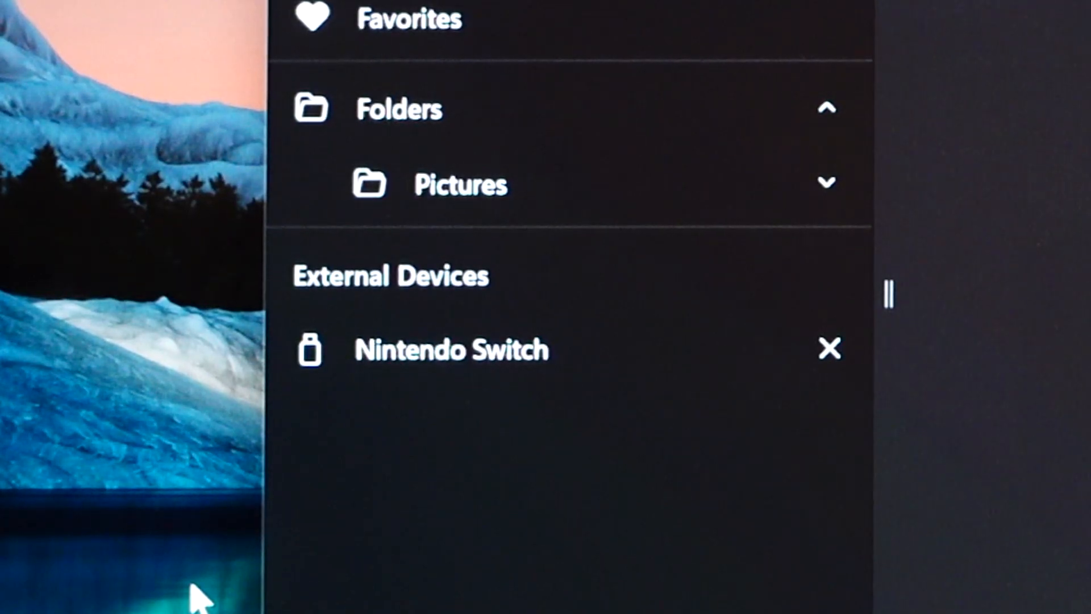
Choose Nintendo Switch under External Devices and select all 147 items
left_click(452, 349)
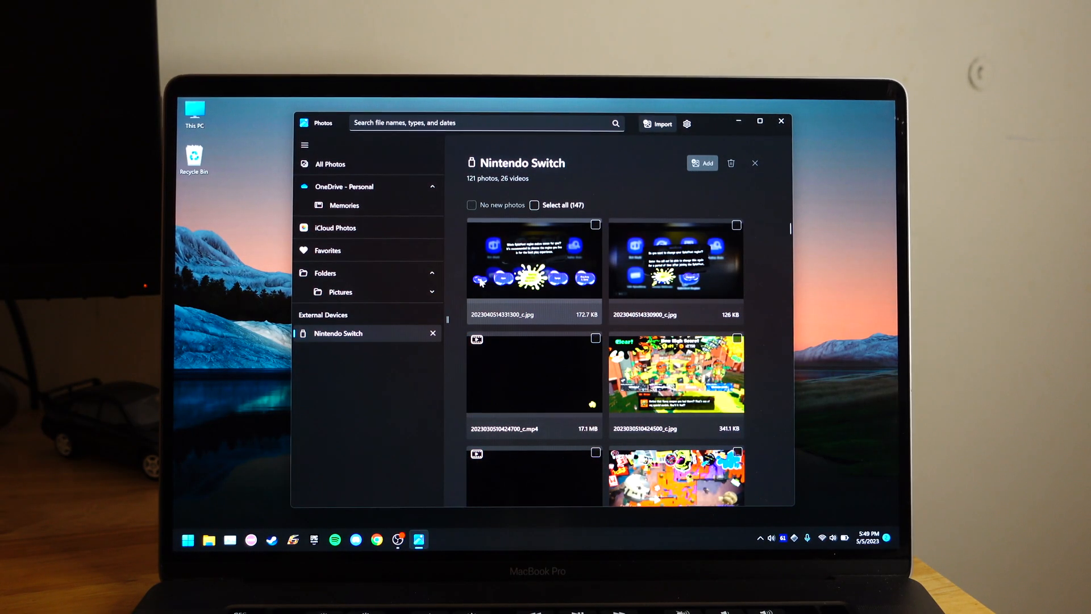
left_click(534, 205)
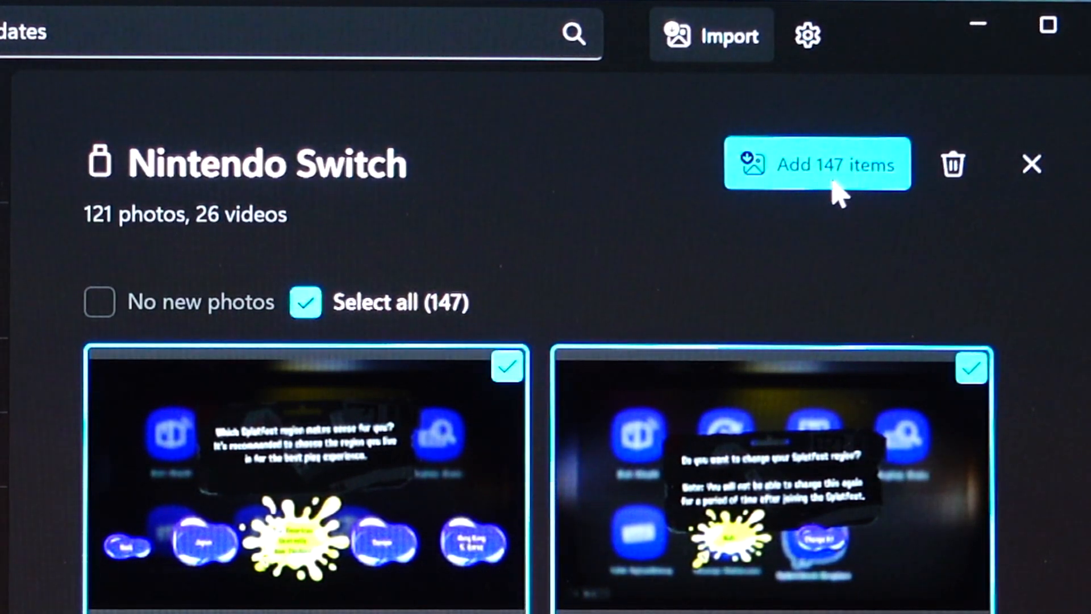
Add the 147 items, creating a new 'Switch' folder inside Pictures as the import destination
left_click(817, 163)
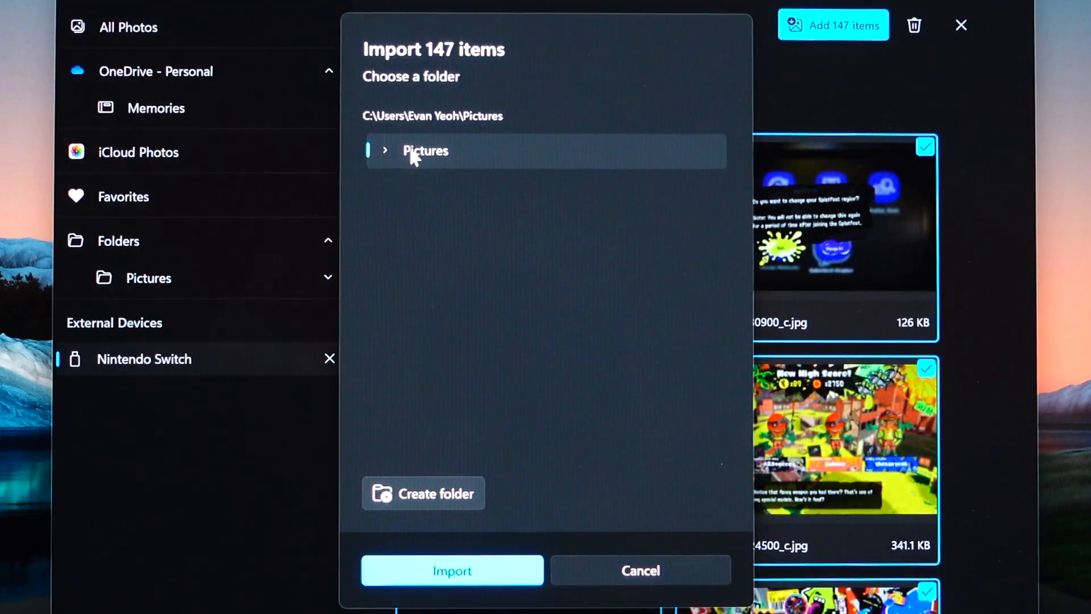
mouse_move(451, 570)
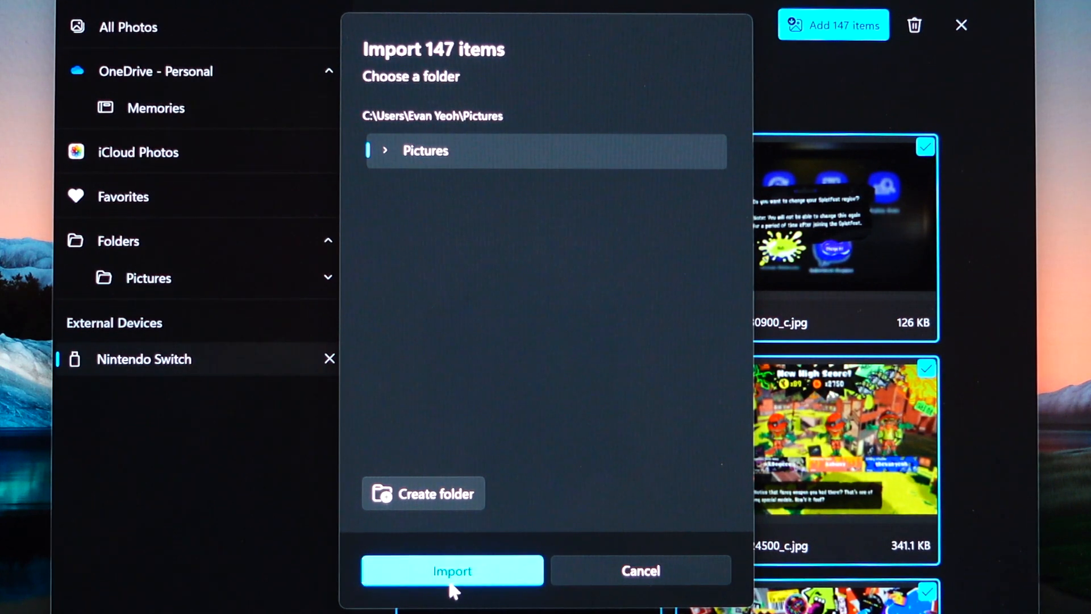
left_click(383, 151)
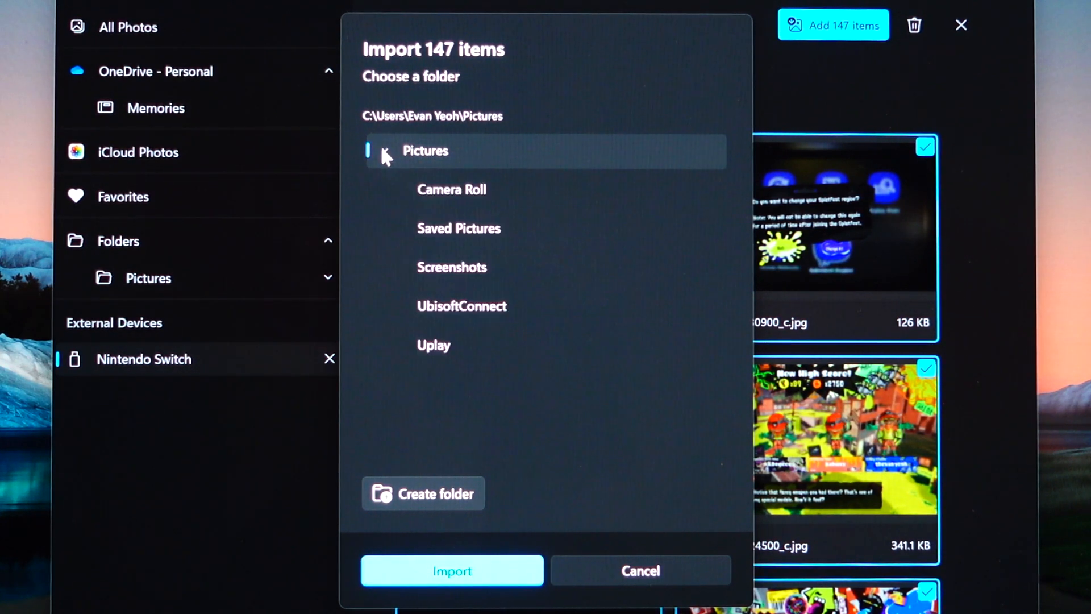
left_click(423, 492)
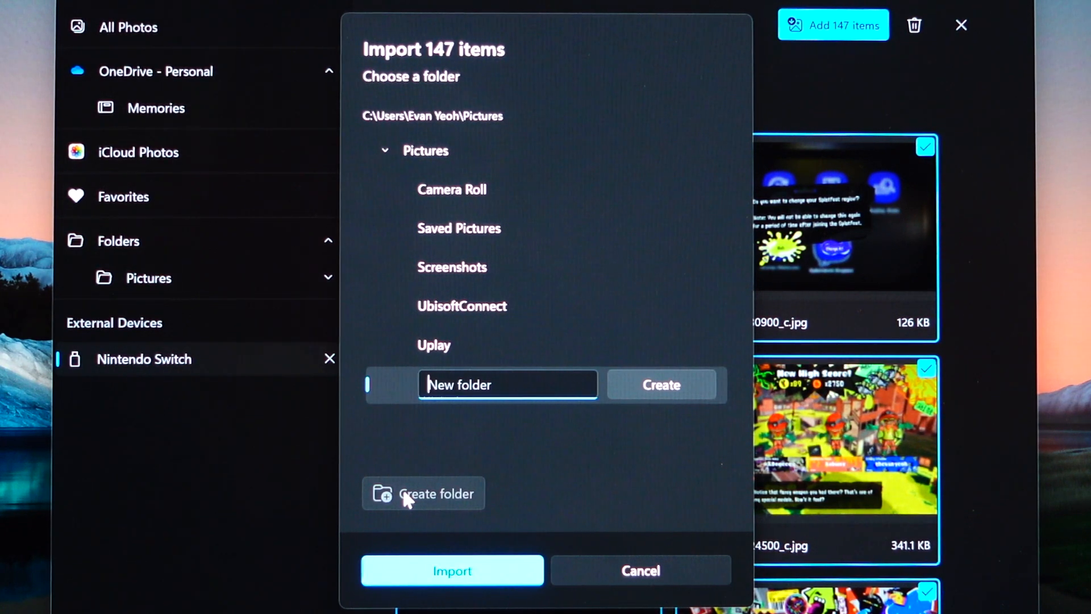
type("Switch")
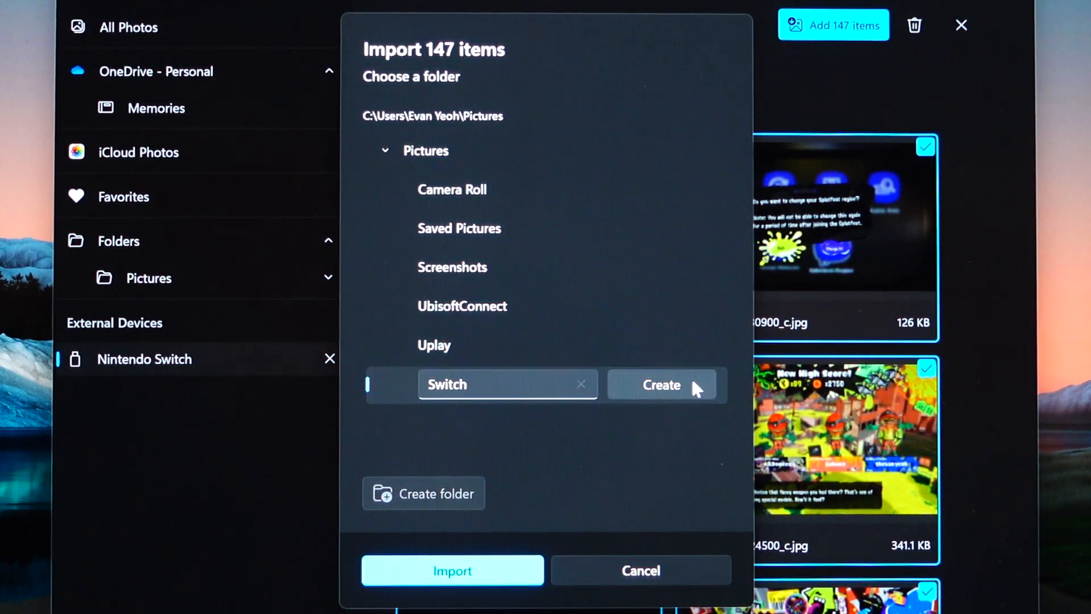
left_click(661, 385)
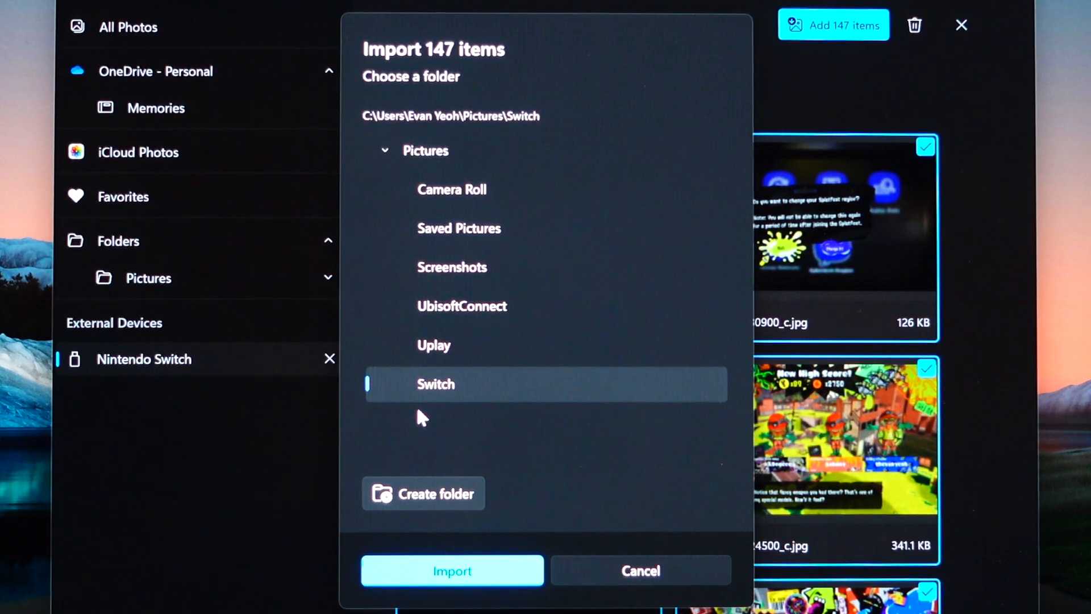
left_click(451, 570)
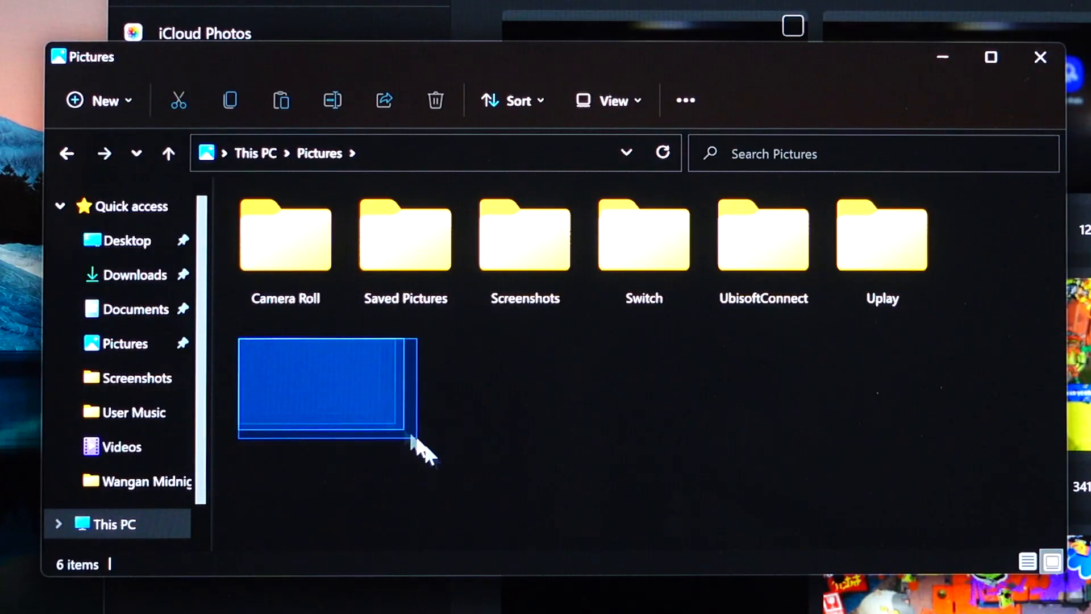
Go into the new Switch folder under Pictures and browse its imported items
left_click(723, 472)
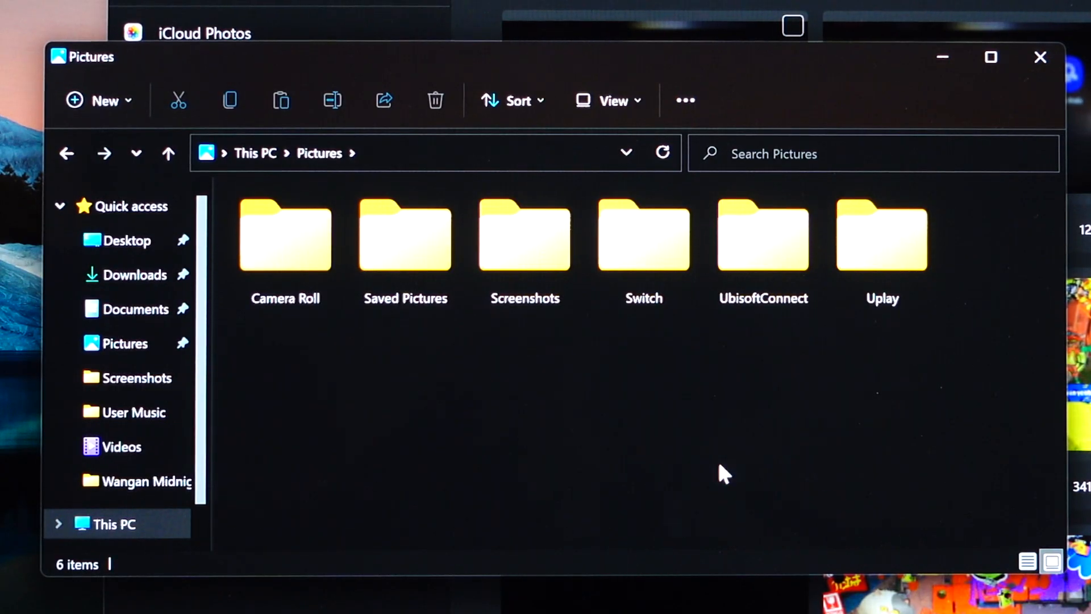
left_click(644, 237)
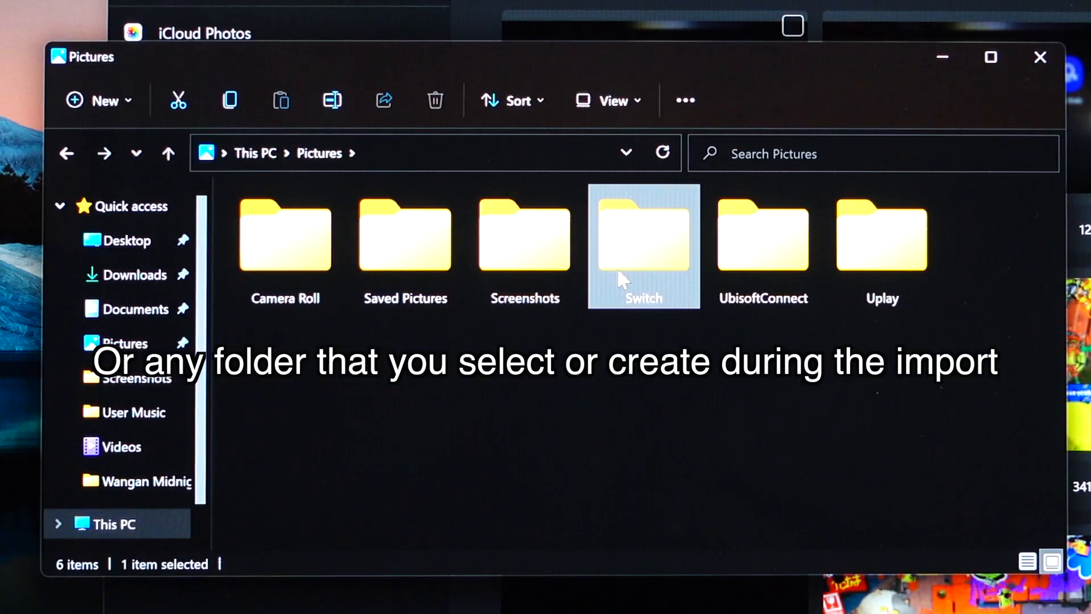
double_click(642, 236)
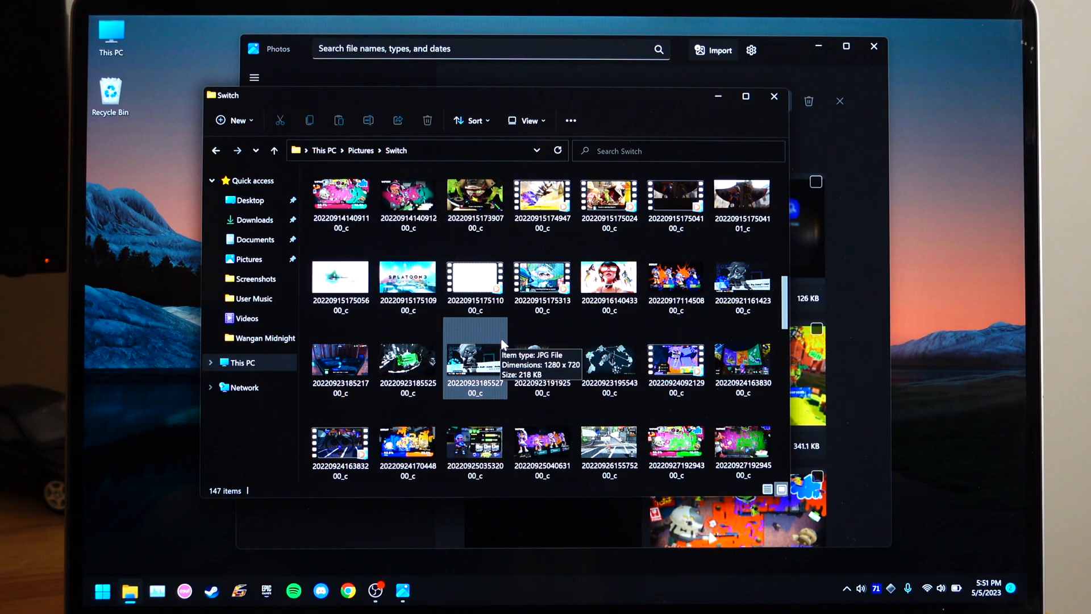
scroll("down", 3)
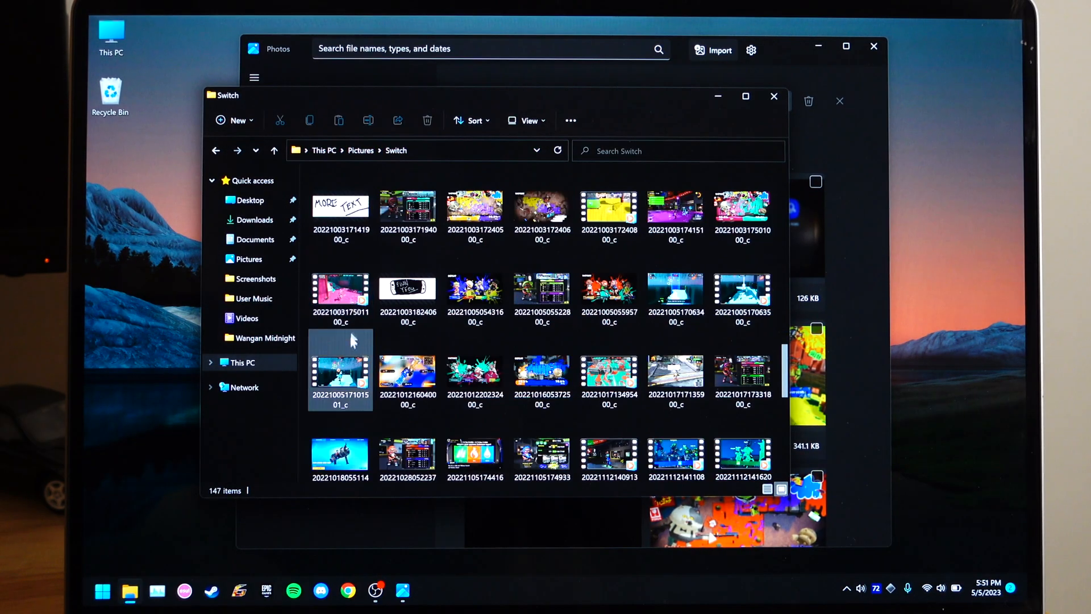
View one imported screenshot in the Photos viewer and move to the next image
left_click(339, 373)
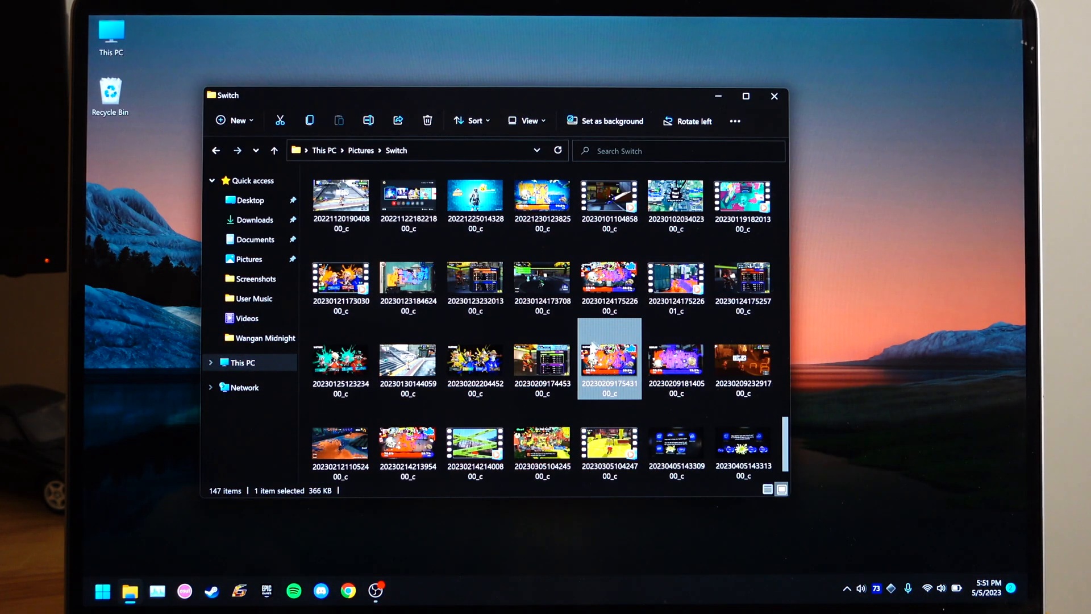
double_click(609, 357)
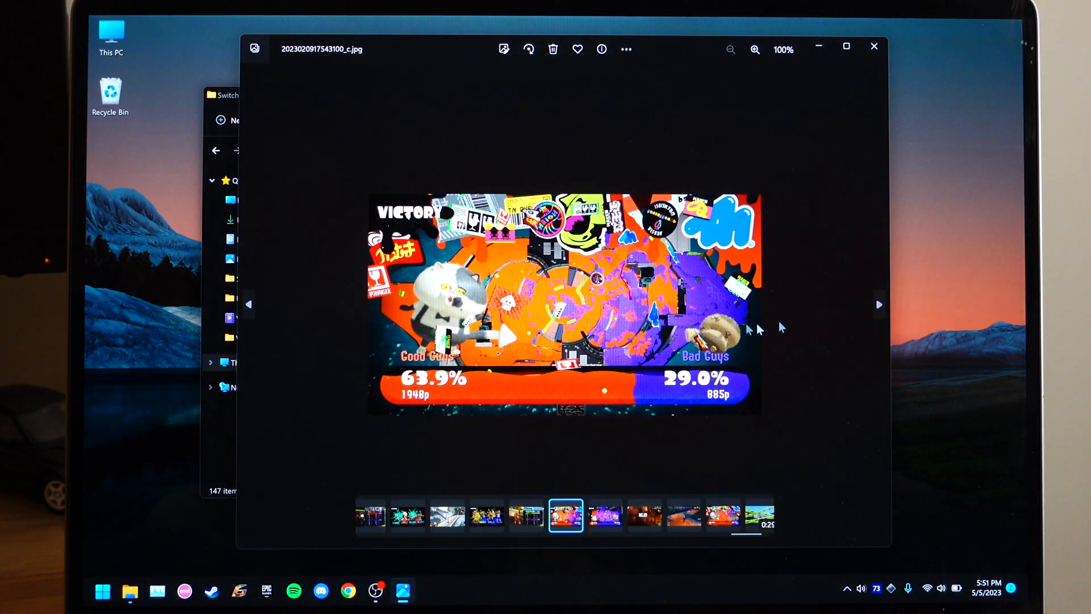
left_click(878, 305)
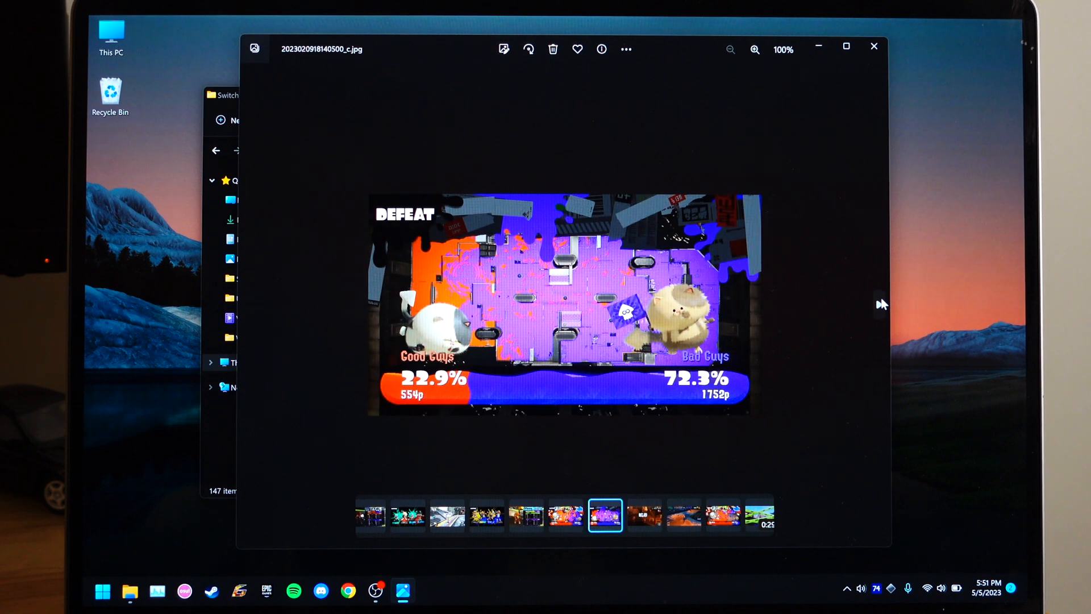